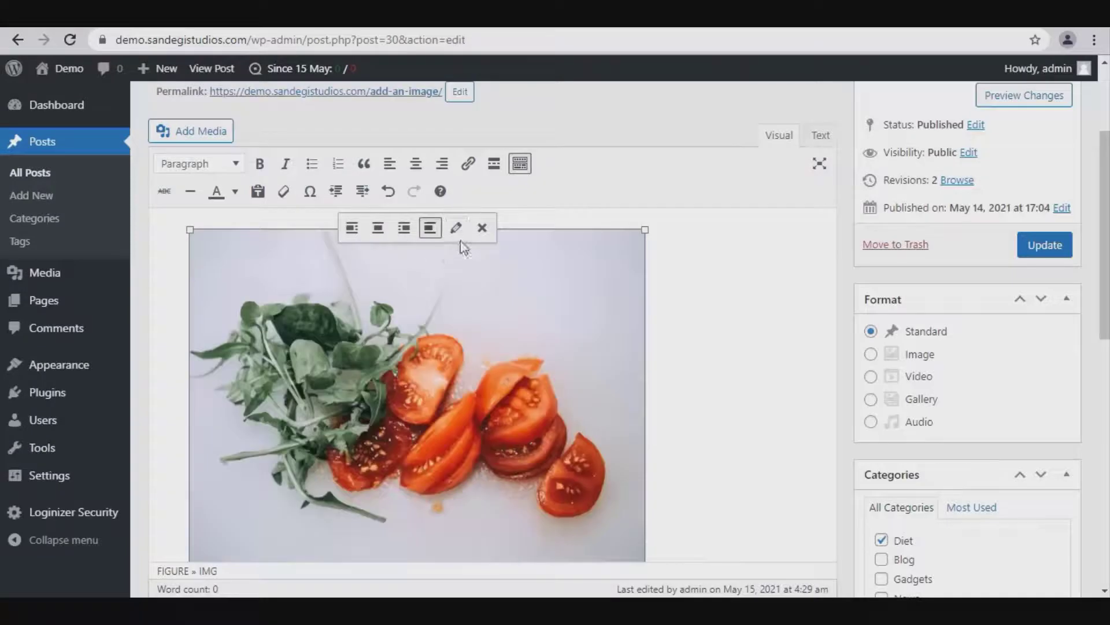
Step: Give the tomato image a custom size of about 562 by 422 pixels via Image details
click(456, 228)
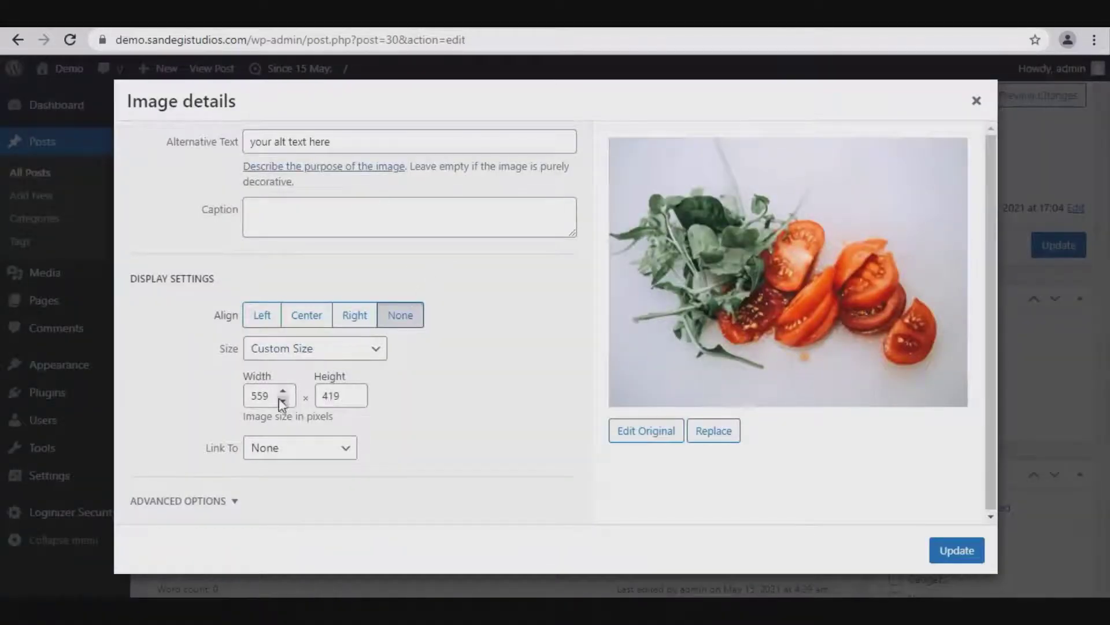
click(284, 391)
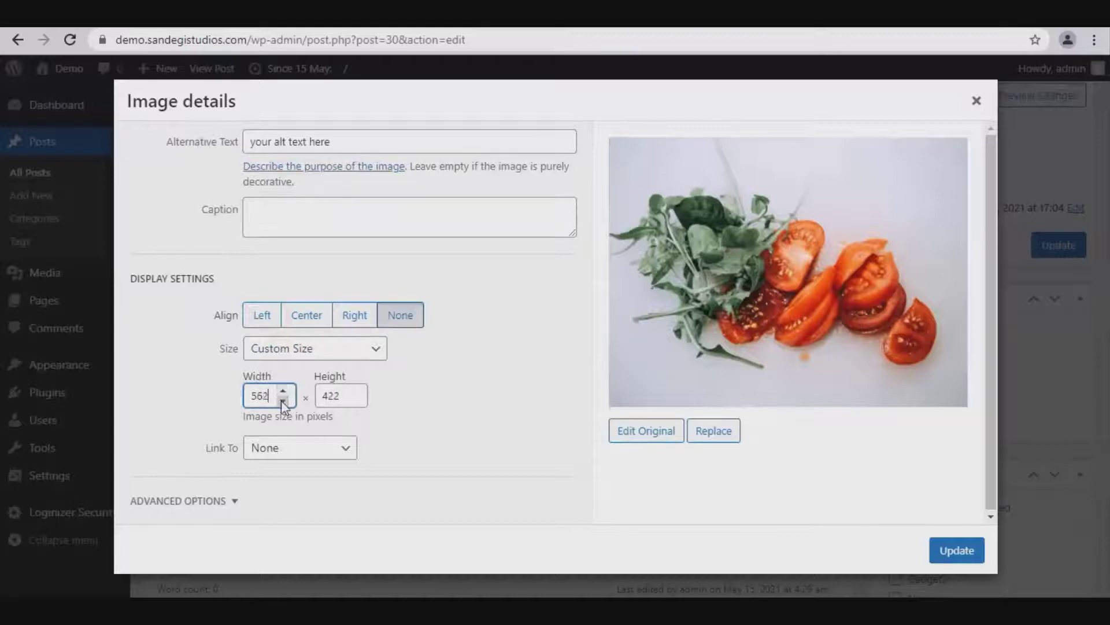
click(956, 549)
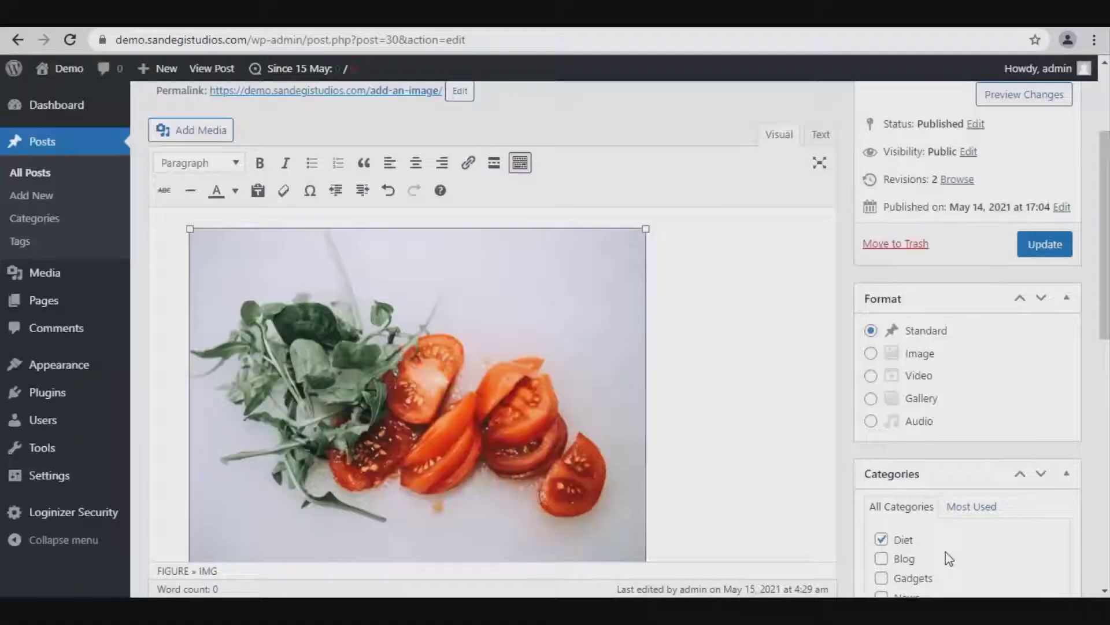
Step: Shrink the tomato image to 456 by 342 pixels and update the post
click(418, 393)
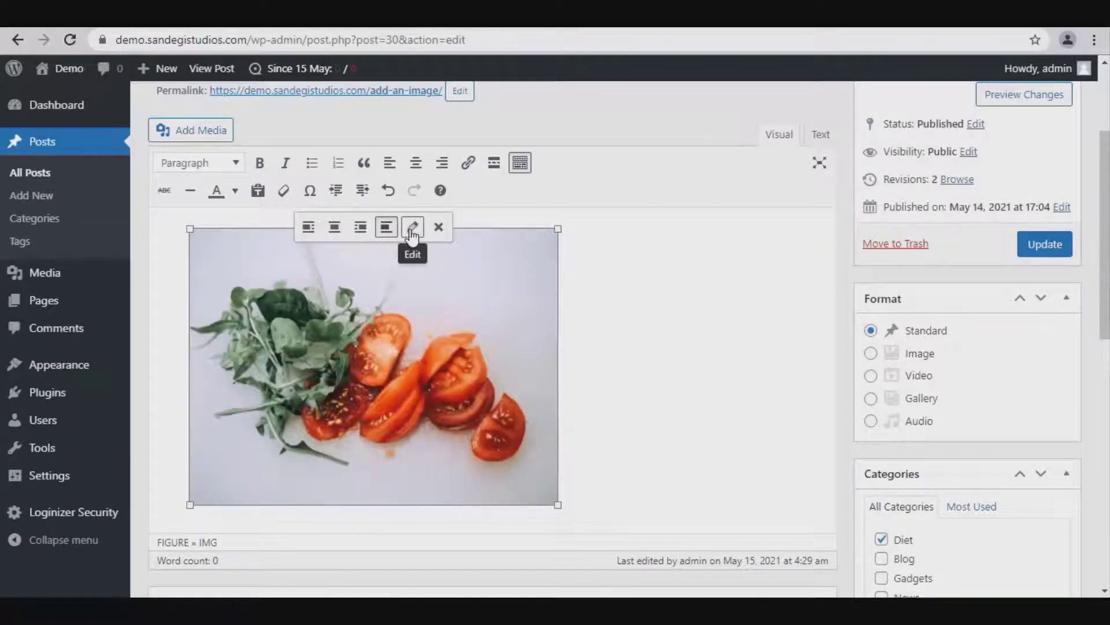
click(412, 227)
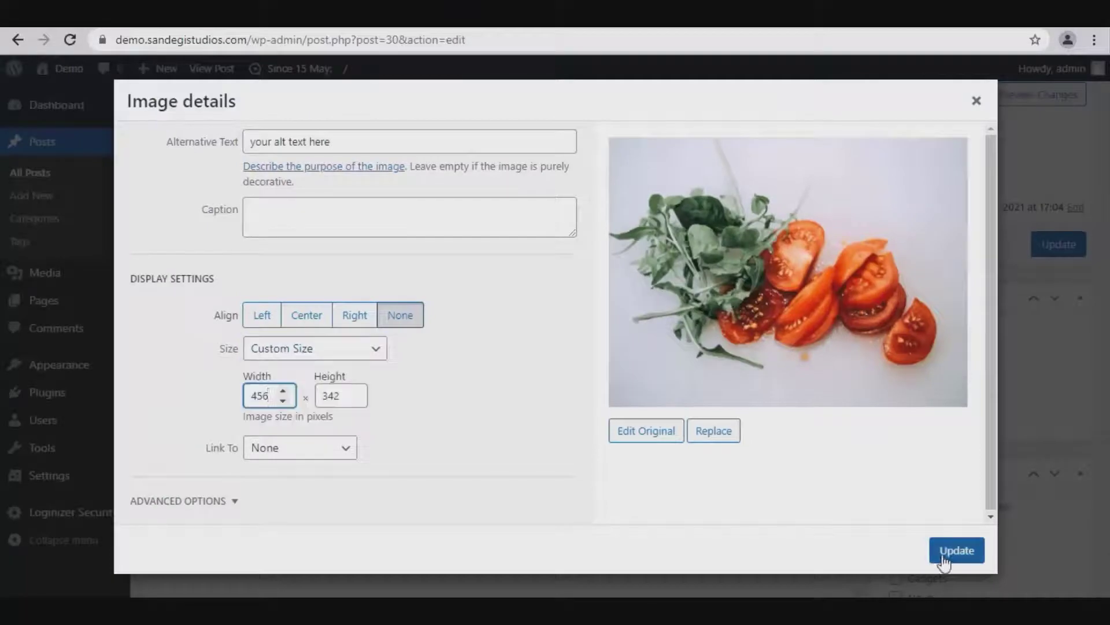
click(956, 551)
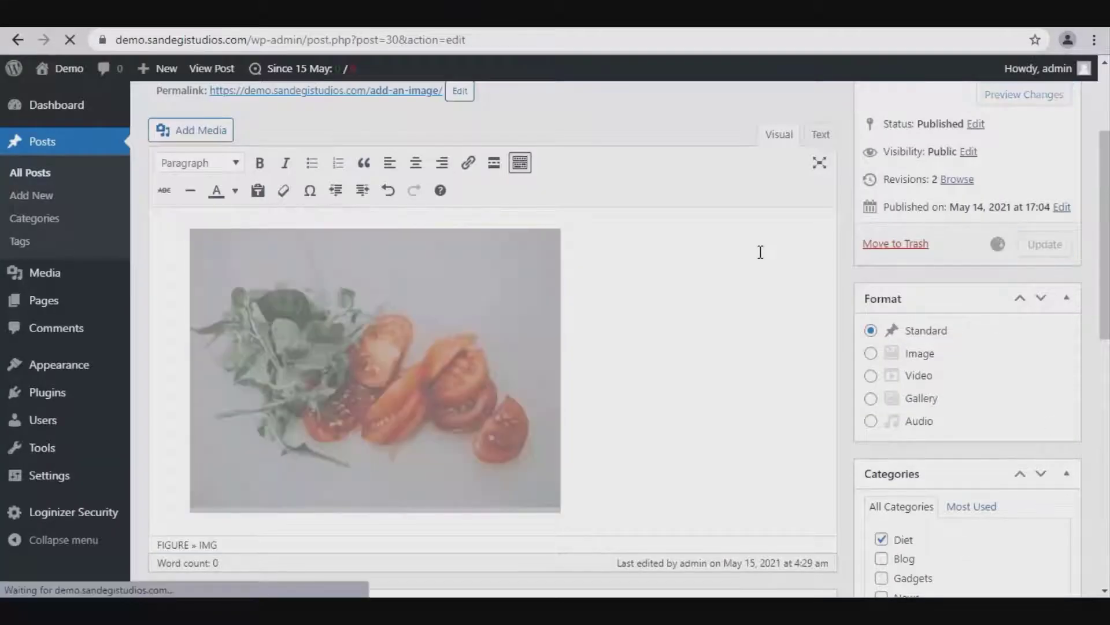
click(1043, 244)
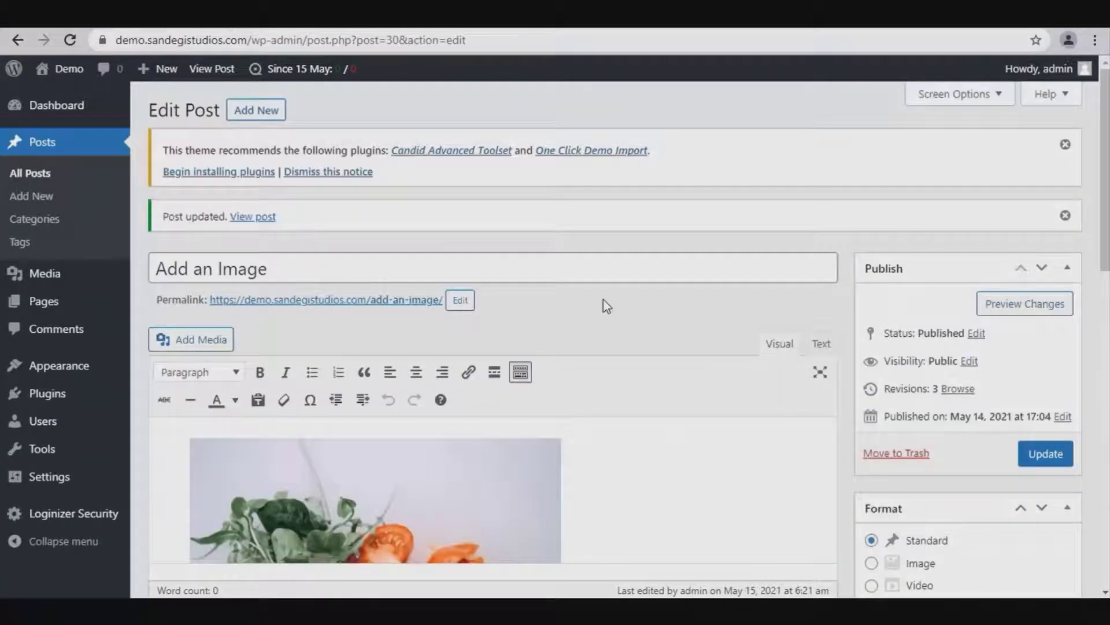